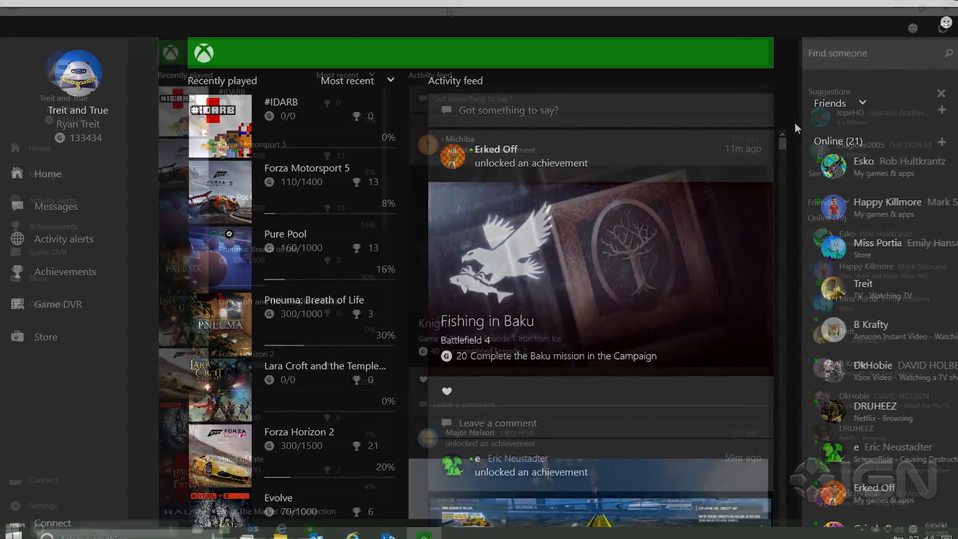
Filter recently played by platform, send Up and Home to the console, and open the ScreamRide achievement
{"action": "left_click", "coordinate": [347, 79]}
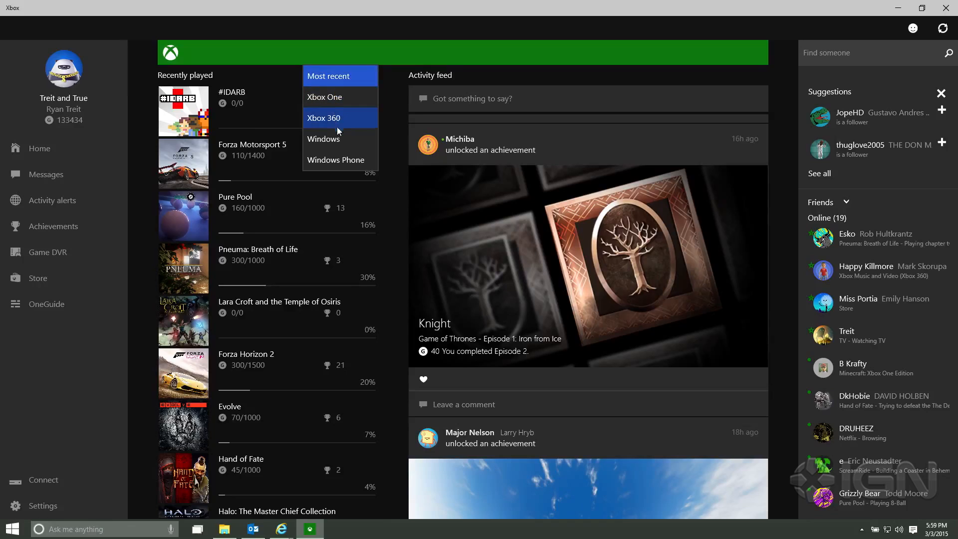
{"action": "mouse_move", "coordinate": [340, 160]}
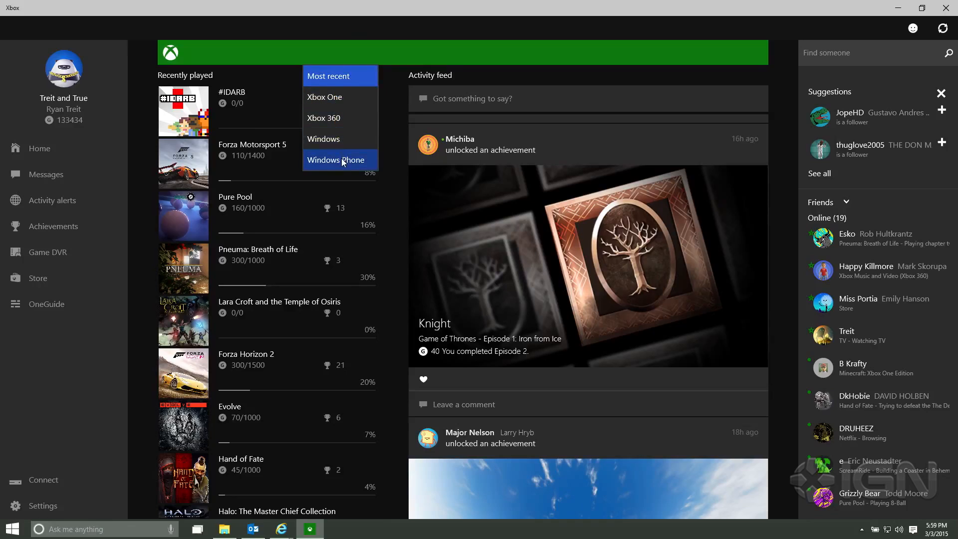
{"action": "mouse_move", "coordinate": [333, 96]}
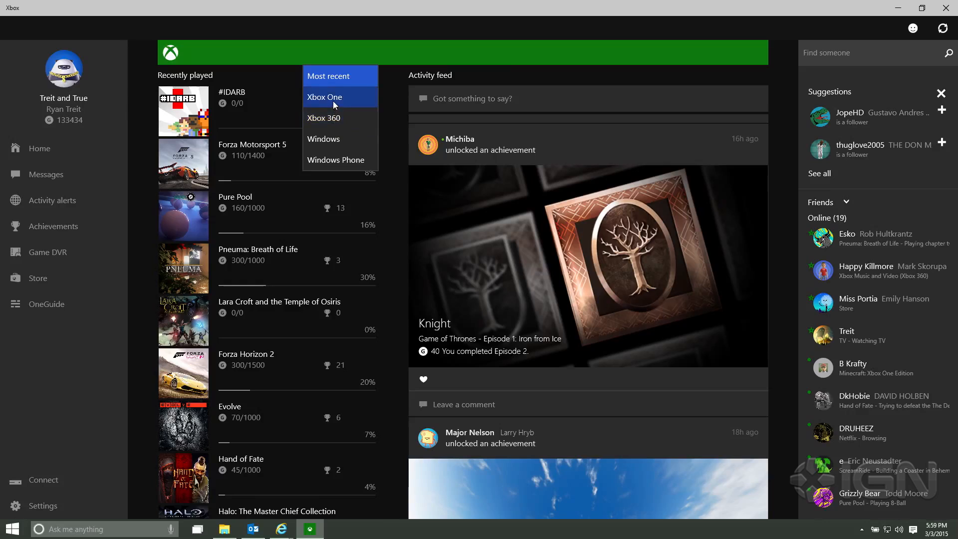
{"action": "left_click", "coordinate": [324, 97]}
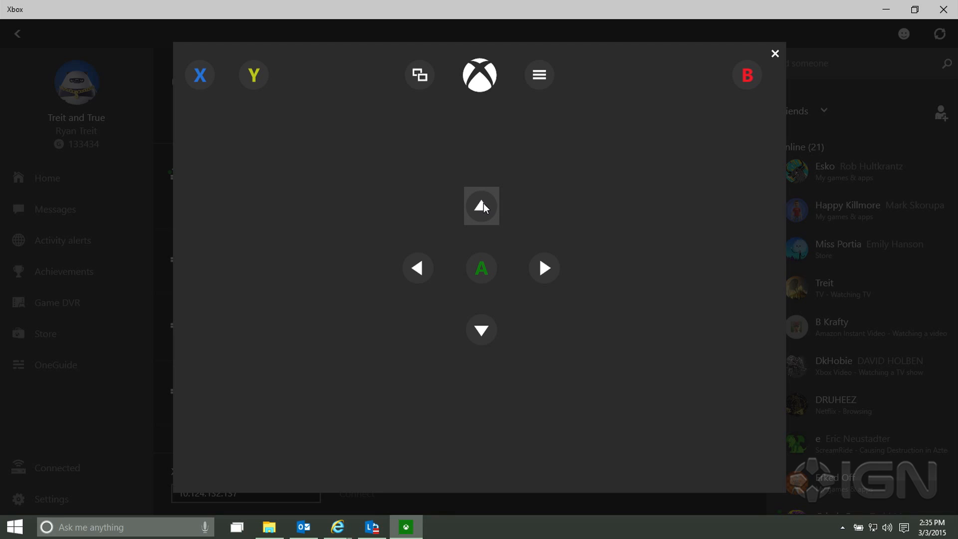
{"action": "left_click", "coordinate": [480, 75]}
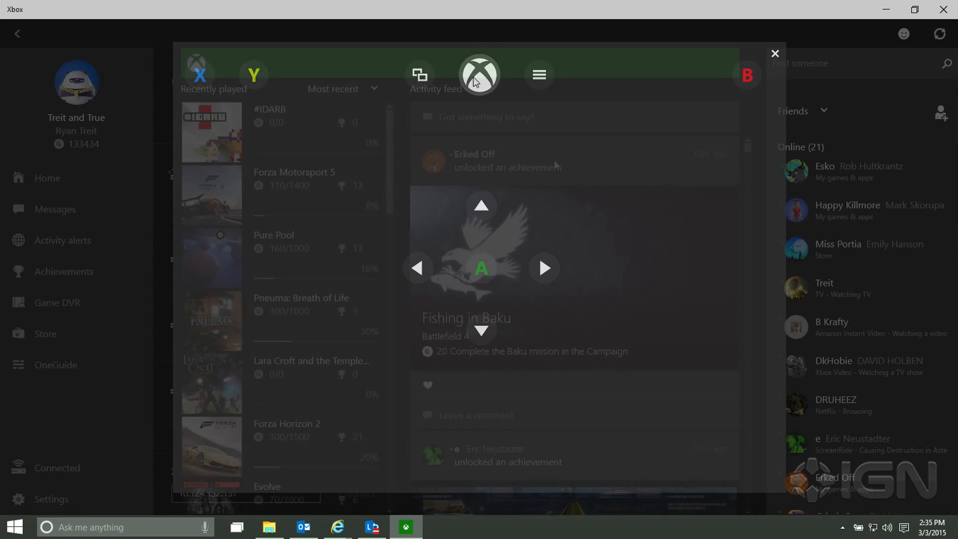
{"action": "left_click", "coordinate": [773, 54]}
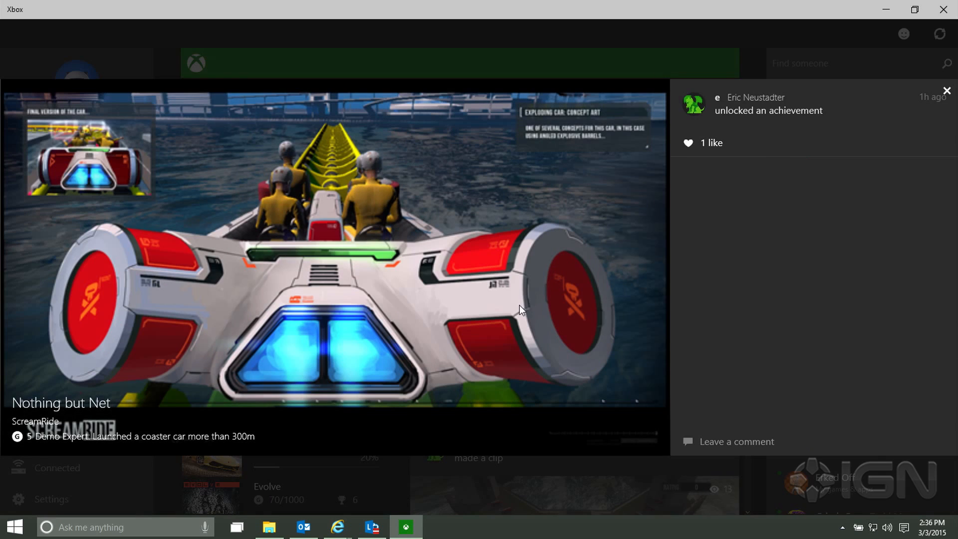
{"action": "left_click", "coordinate": [688, 142]}
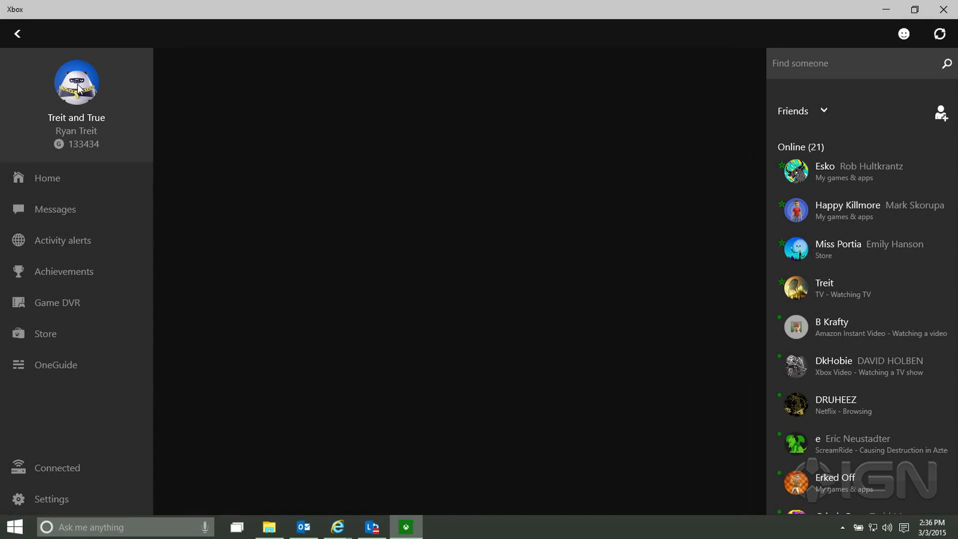
Open your own profile page from the profile picture in the left pane
{"action": "left_click", "coordinate": [76, 82]}
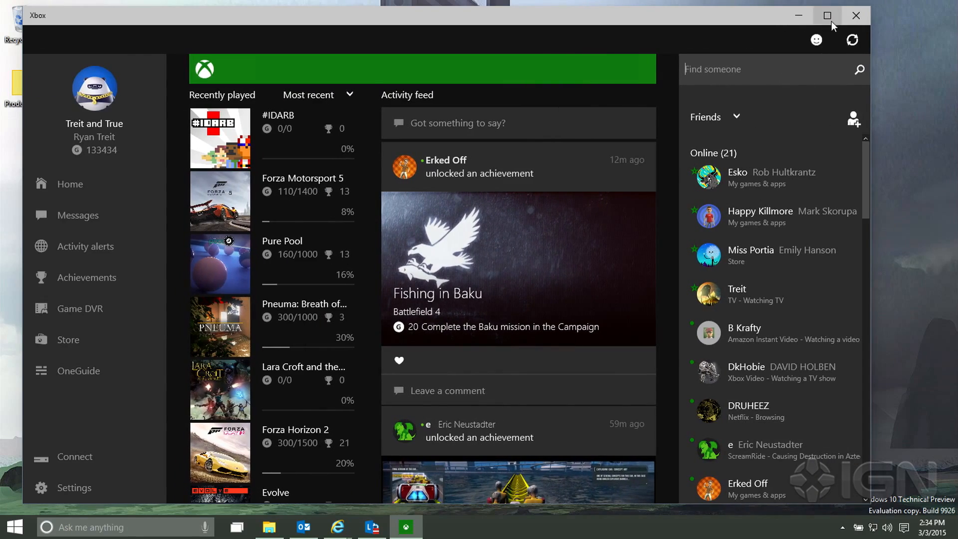
Maximize the Xbox app window and bring up Game DVR with its shared clips
{"action": "left_click", "coordinate": [828, 15]}
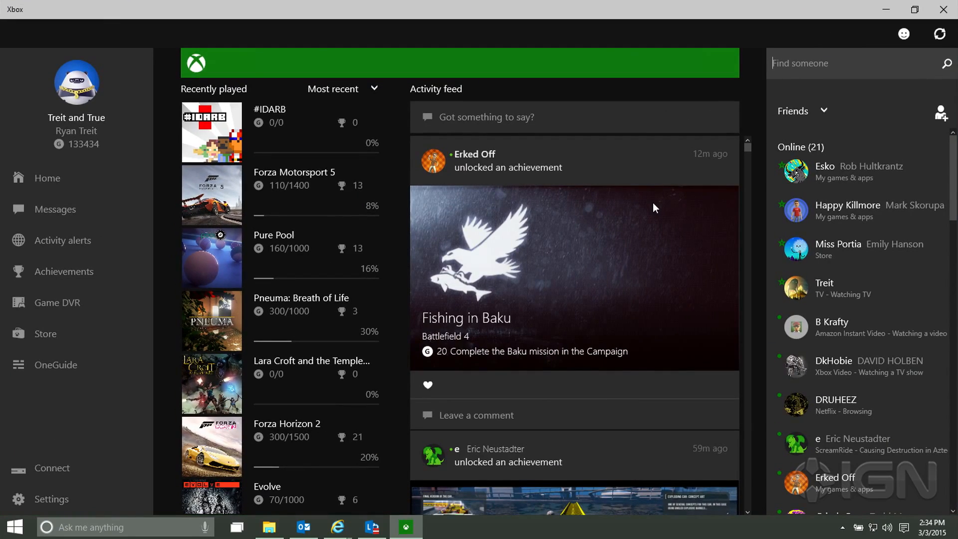
{"action": "left_click", "coordinate": [56, 303]}
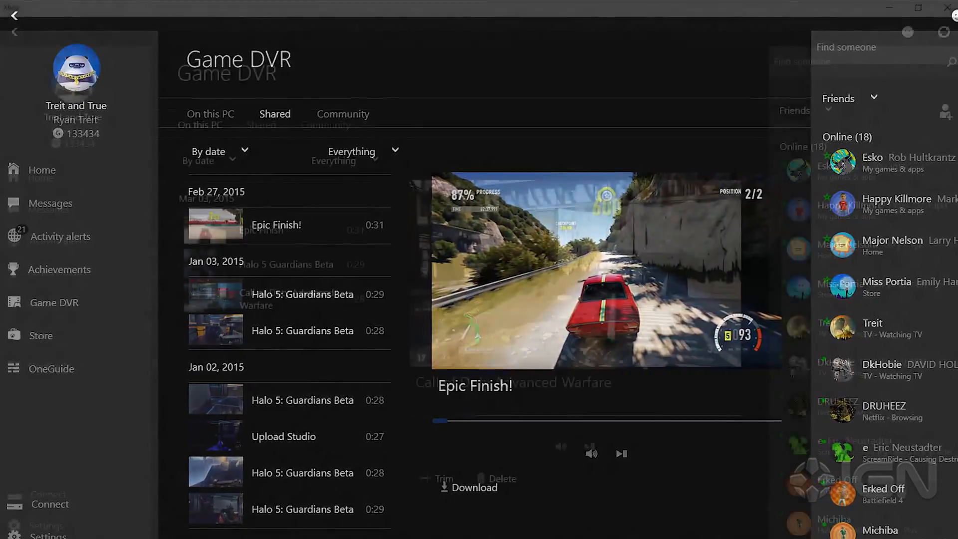
Switch Game DVR to 'On this PC' to show local clips like Call of Duty Advanced Warfare
{"action": "left_click", "coordinate": [209, 114]}
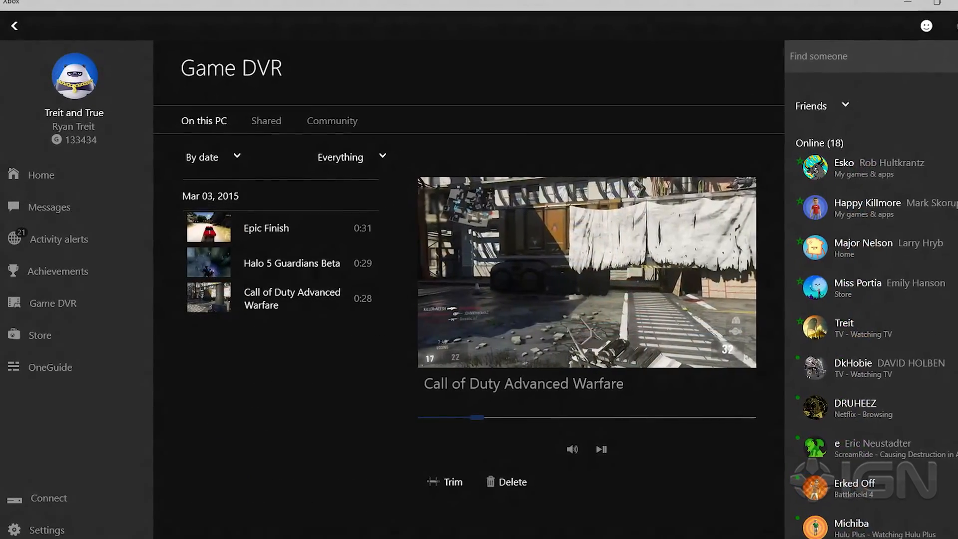